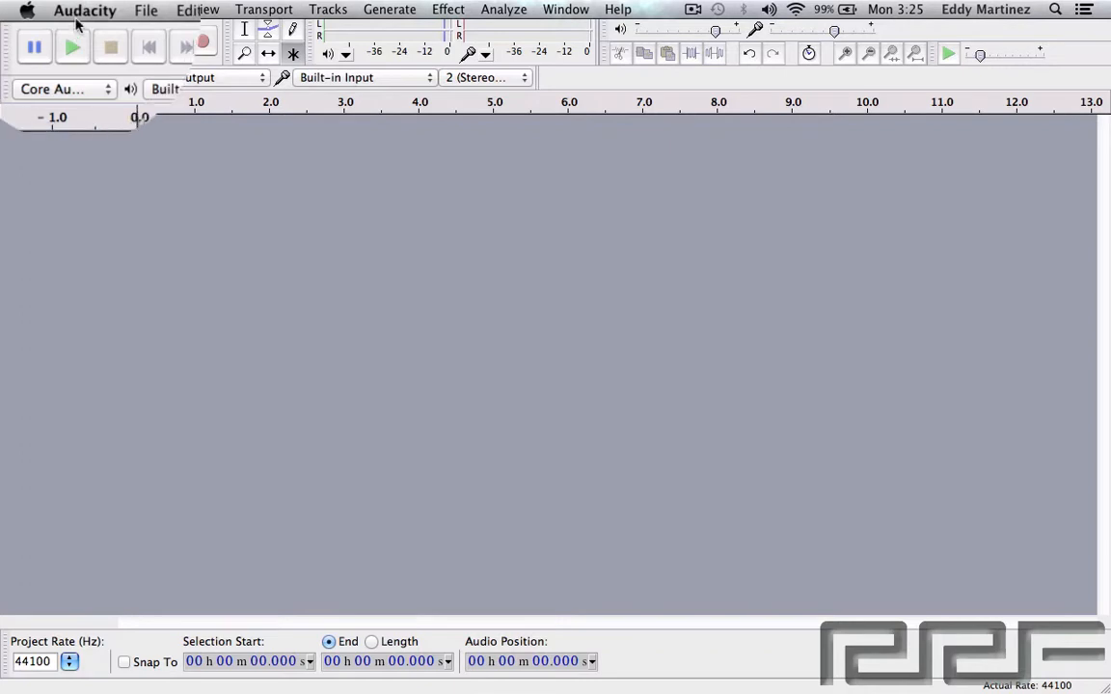
Bring up Audacity's Preferences and show the Devices page with Core Audio host
{"action": "left_click", "coordinate": [84, 9]}
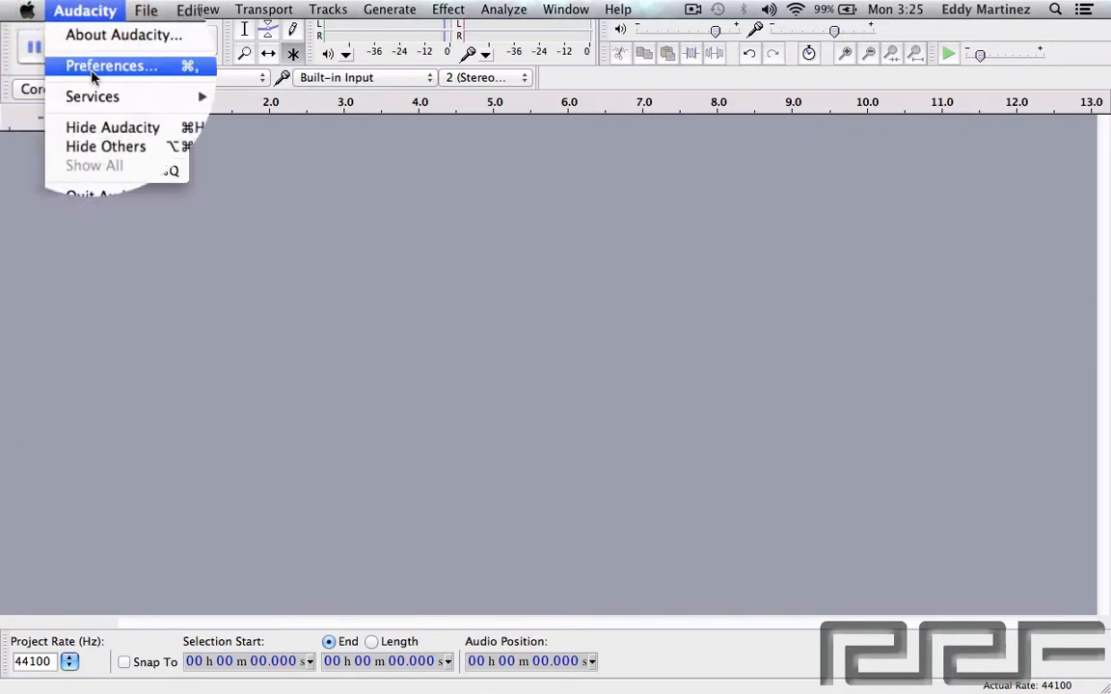
{"action": "left_click", "coordinate": [111, 65]}
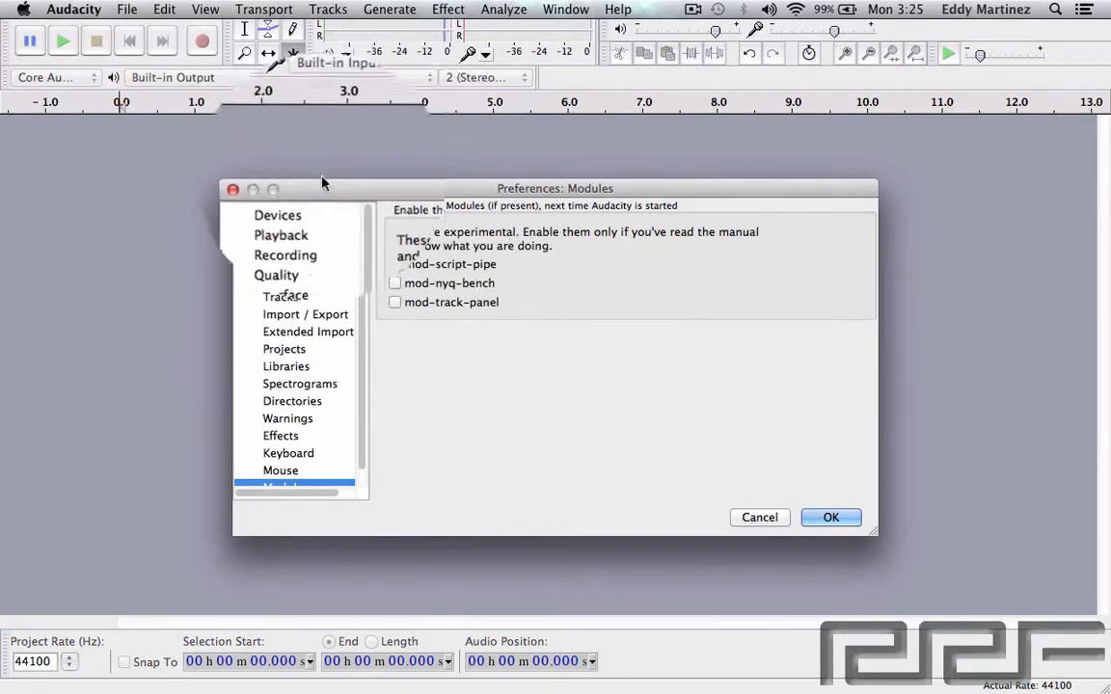
{"action": "left_click", "coordinate": [278, 216]}
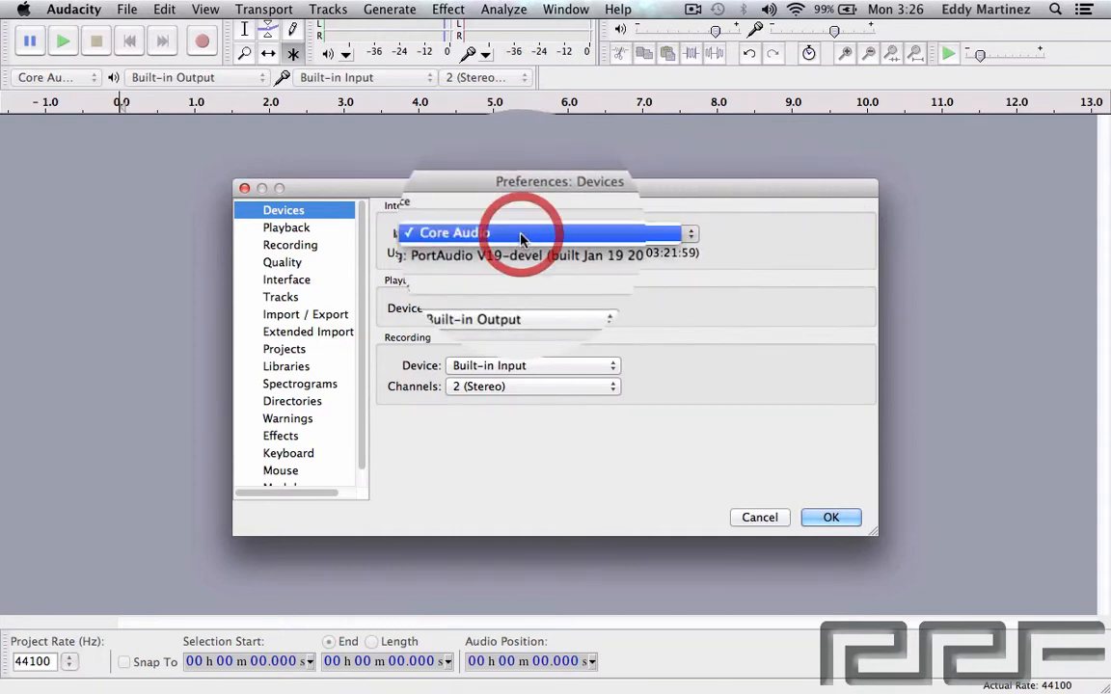
Keep Core Audio as the host and move to the Playback page
{"action": "left_click", "coordinate": [542, 231]}
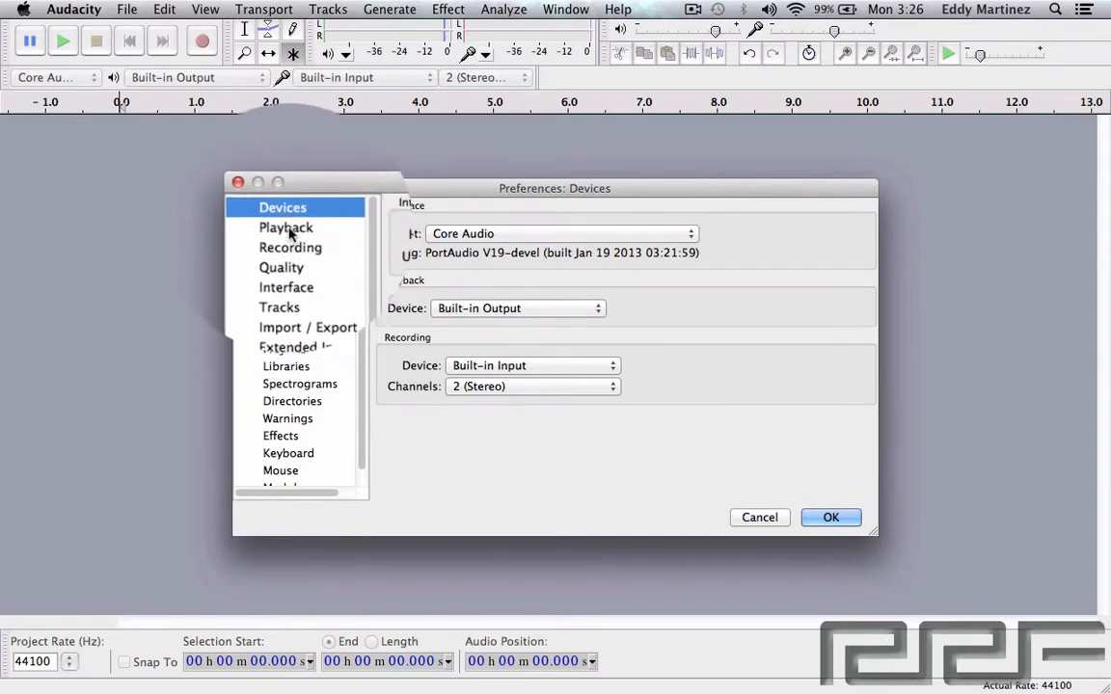
{"action": "left_click", "coordinate": [285, 227]}
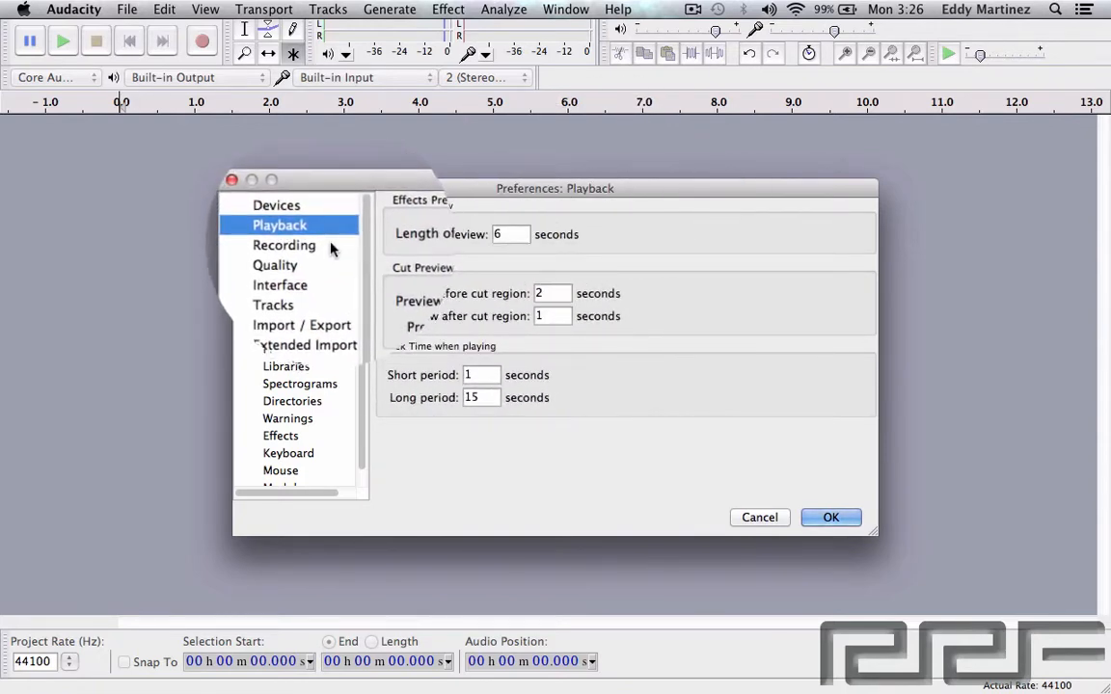
On the Recording page set a 15 ms buffer, −15 ms latency correction, and leave Overdub on
{"action": "left_click", "coordinate": [283, 245]}
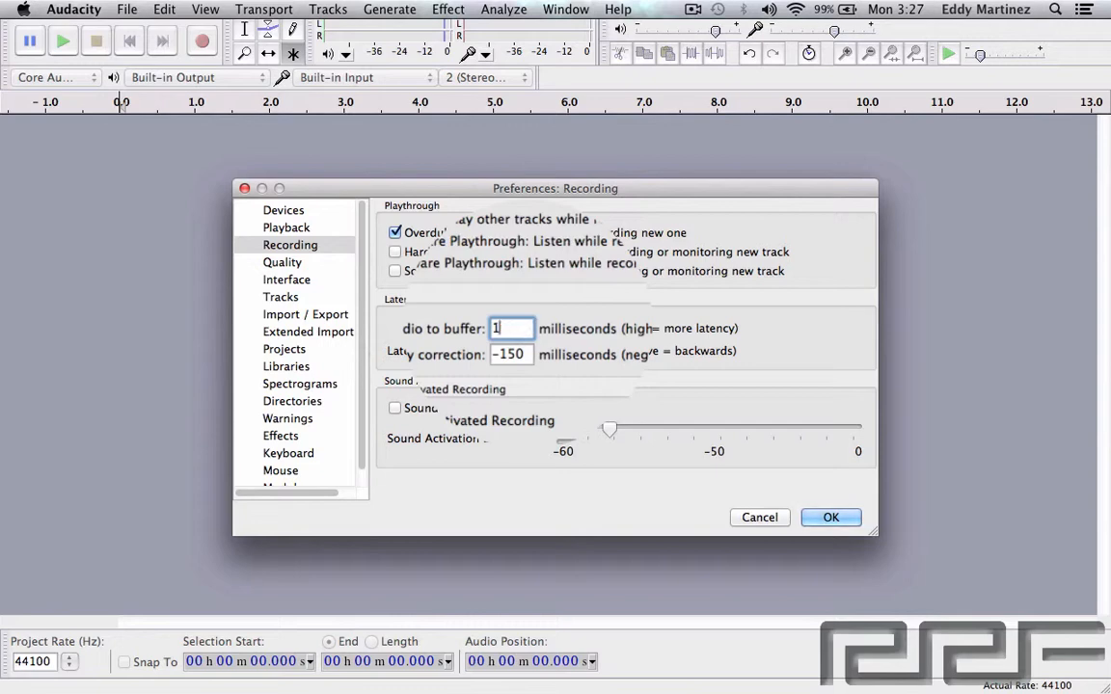
{"action": "type", "text": "5"}
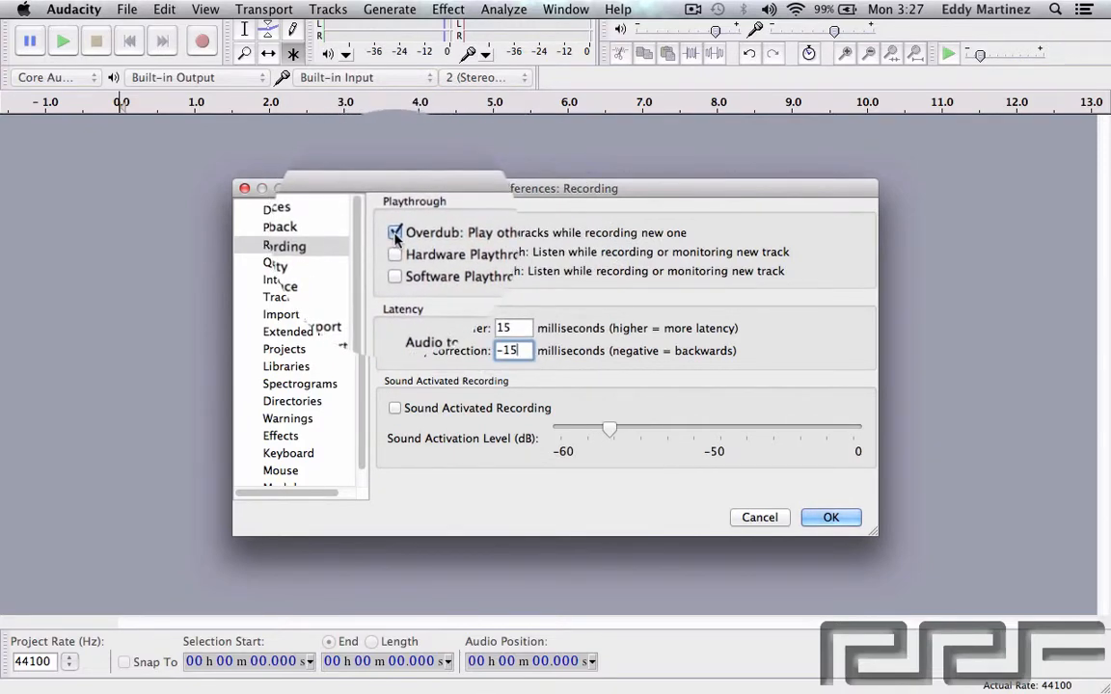
{"action": "left_click", "coordinate": [394, 231]}
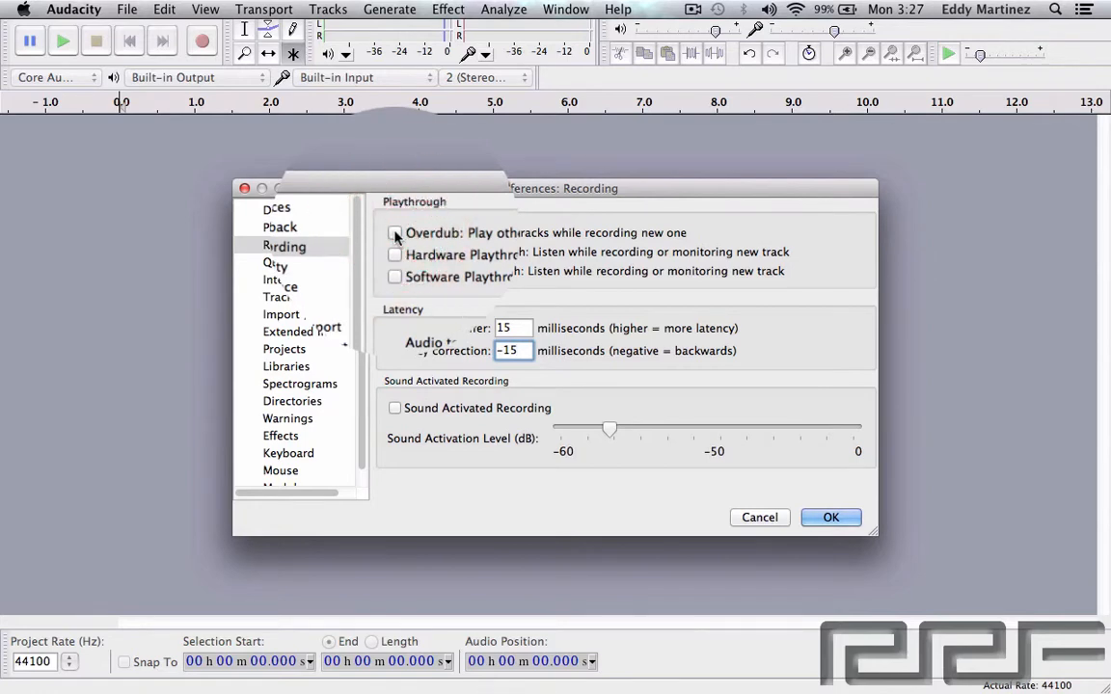
{"action": "left_click", "coordinate": [393, 231]}
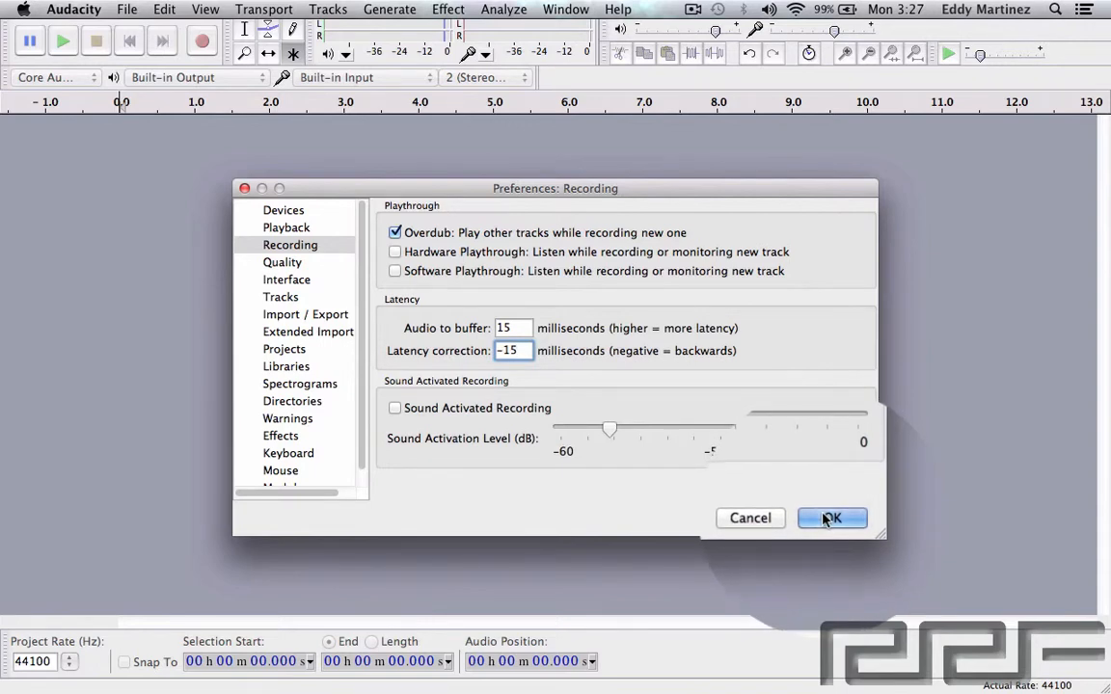
Save the preferences with OK, reopen them and show the Quality page
{"action": "left_click", "coordinate": [831, 517]}
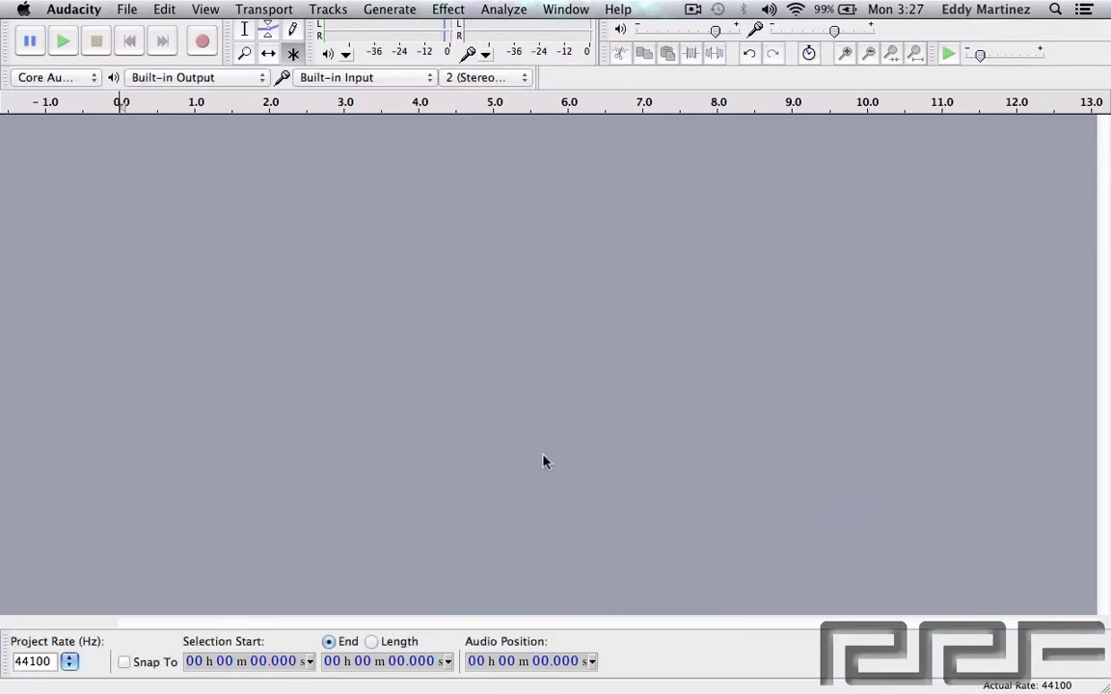
{"action": "left_click", "coordinate": [73, 8]}
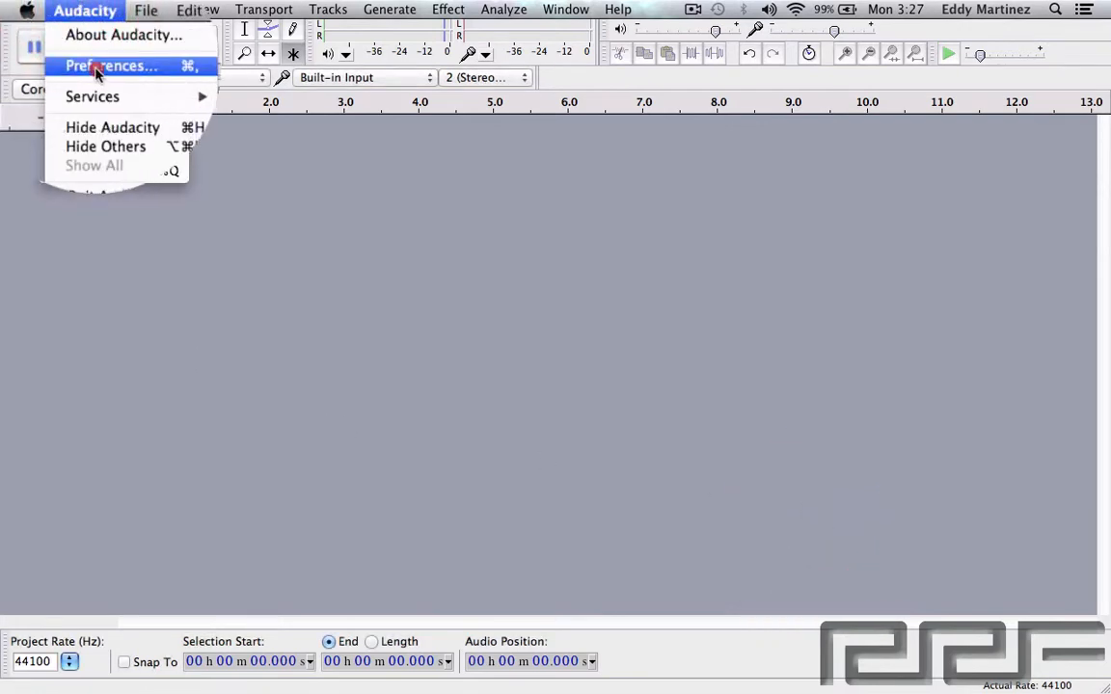
{"action": "left_click", "coordinate": [112, 65]}
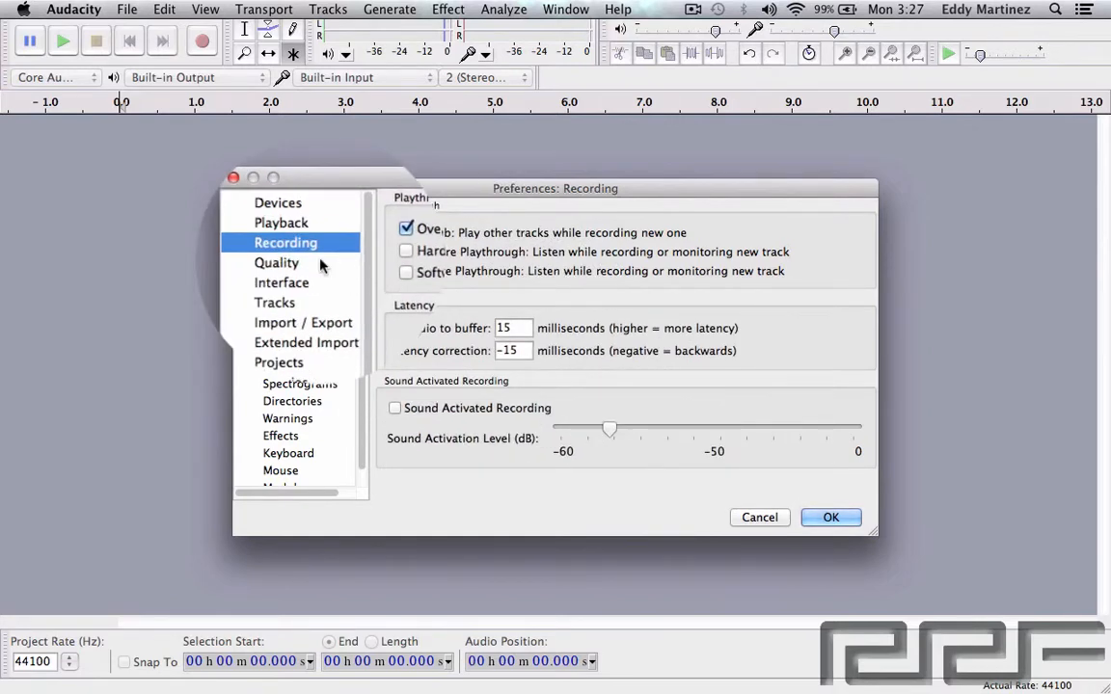
{"action": "left_click", "coordinate": [280, 263]}
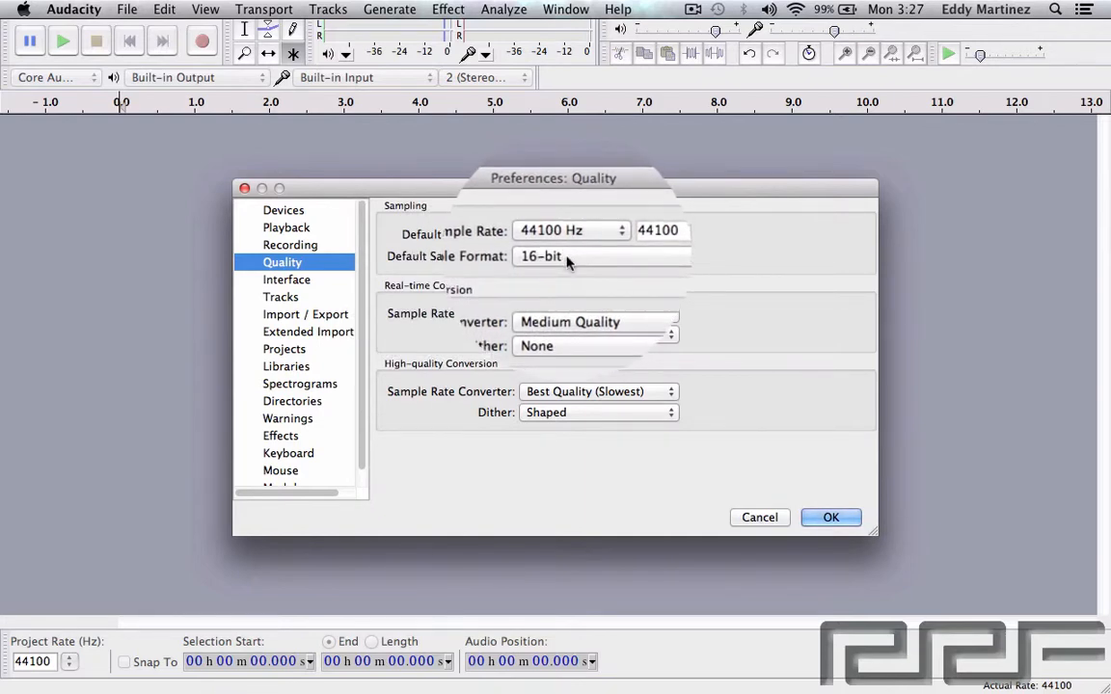
Choose 16-bit as the default sample format
{"action": "left_click", "coordinate": [598, 254]}
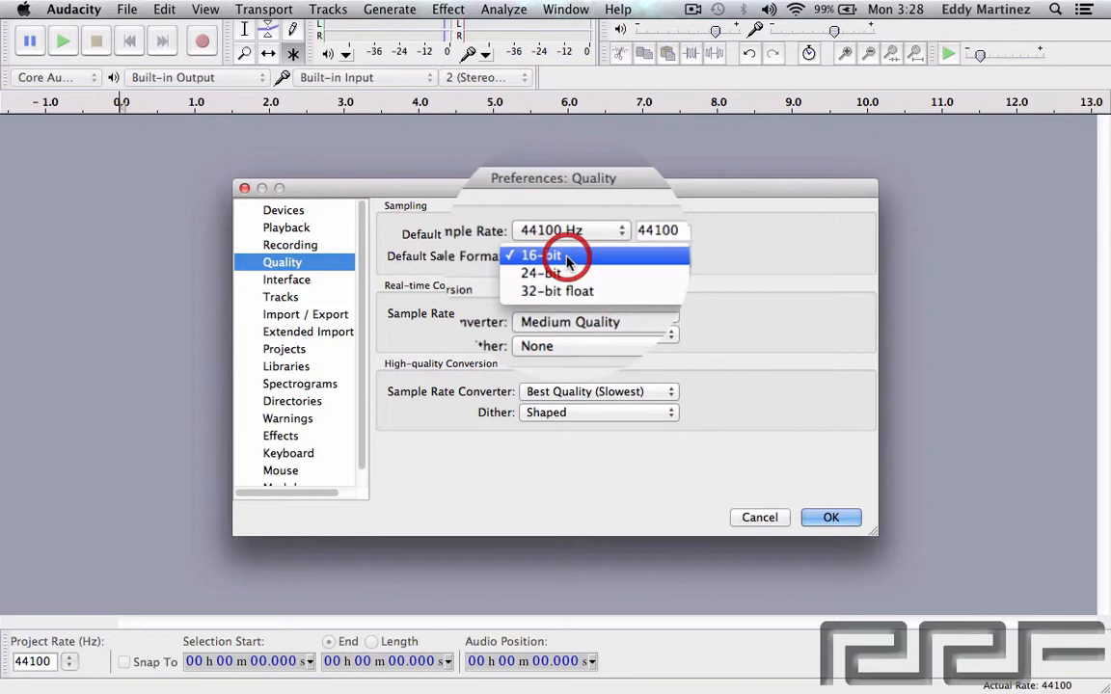
{"action": "left_click", "coordinate": [557, 291]}
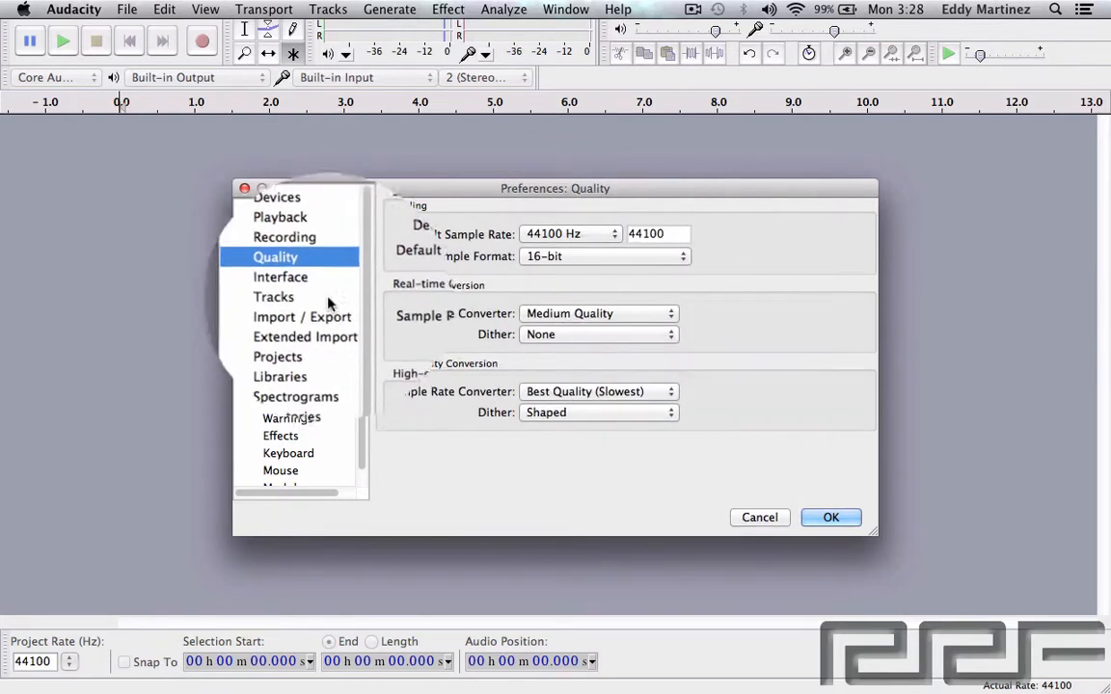
Review the Interface, Tracks, Import/Export, Extended Import and Projects pages, ending on Libraries
{"action": "left_click", "coordinate": [284, 278]}
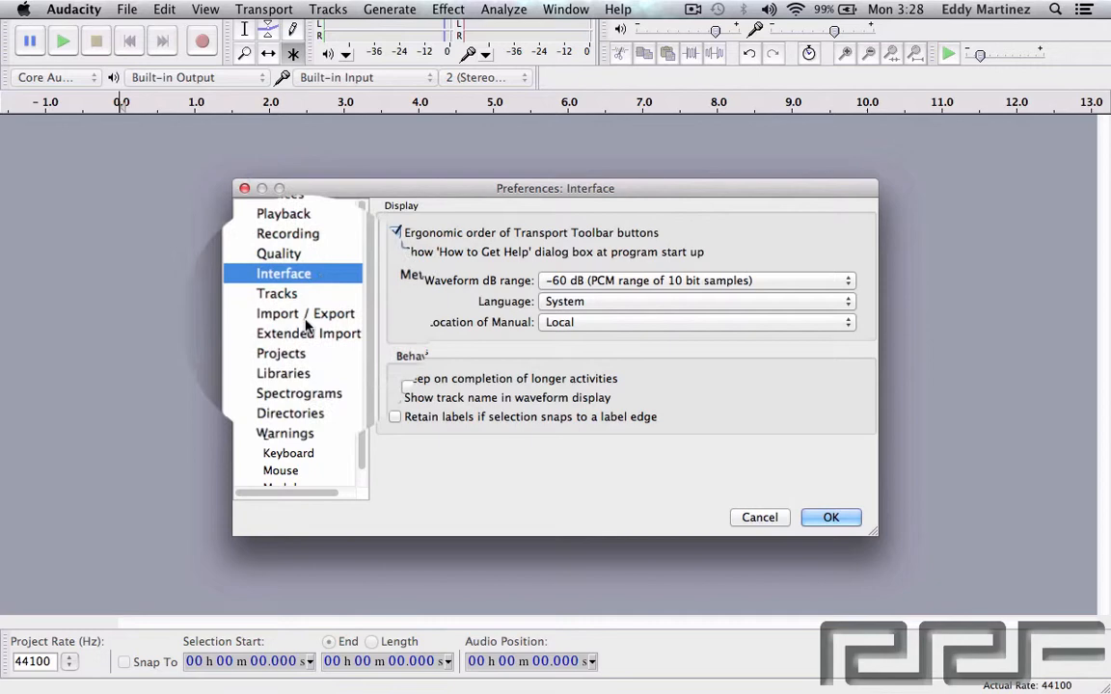
{"action": "left_click", "coordinate": [394, 253]}
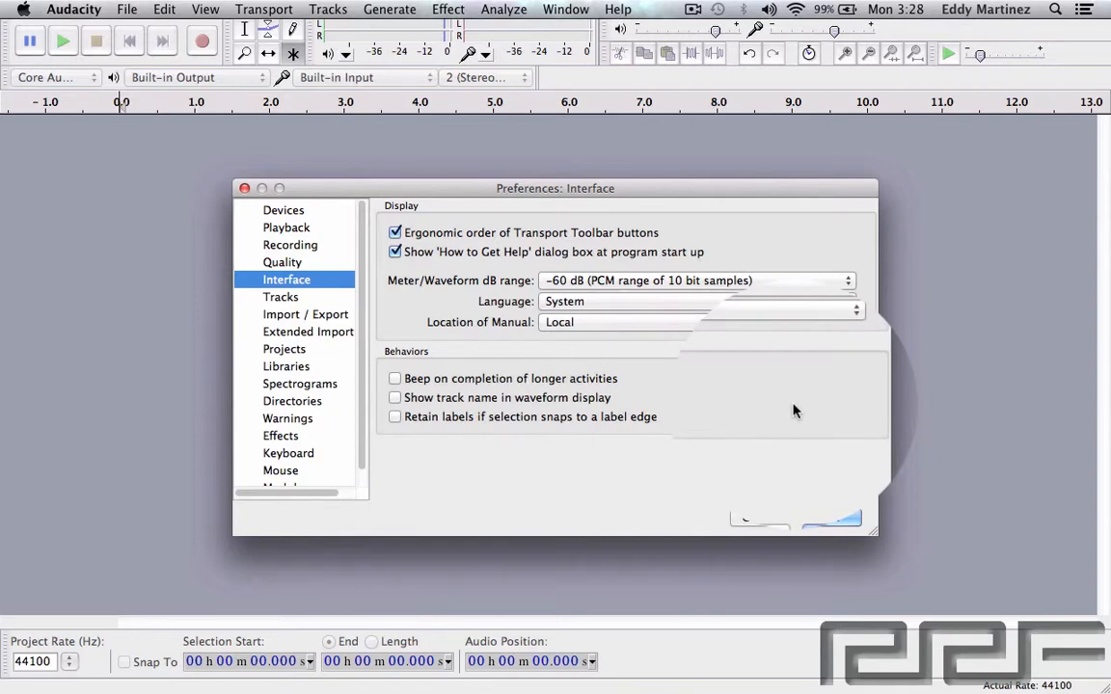
{"action": "left_click", "coordinate": [282, 297]}
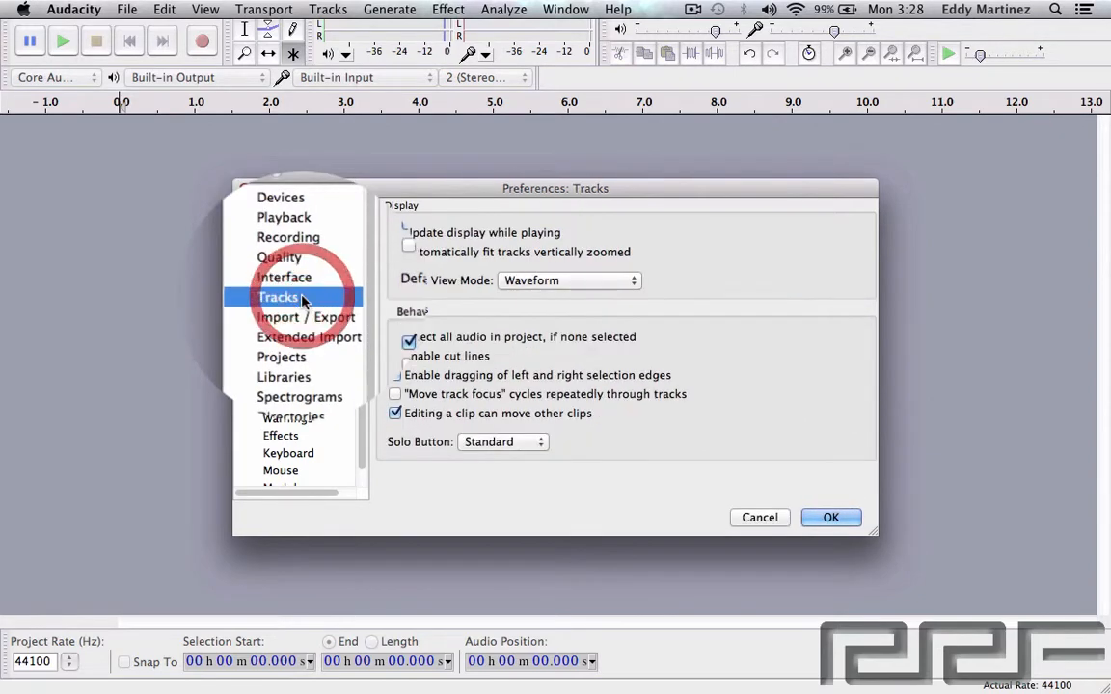
{"action": "left_click", "coordinate": [393, 232]}
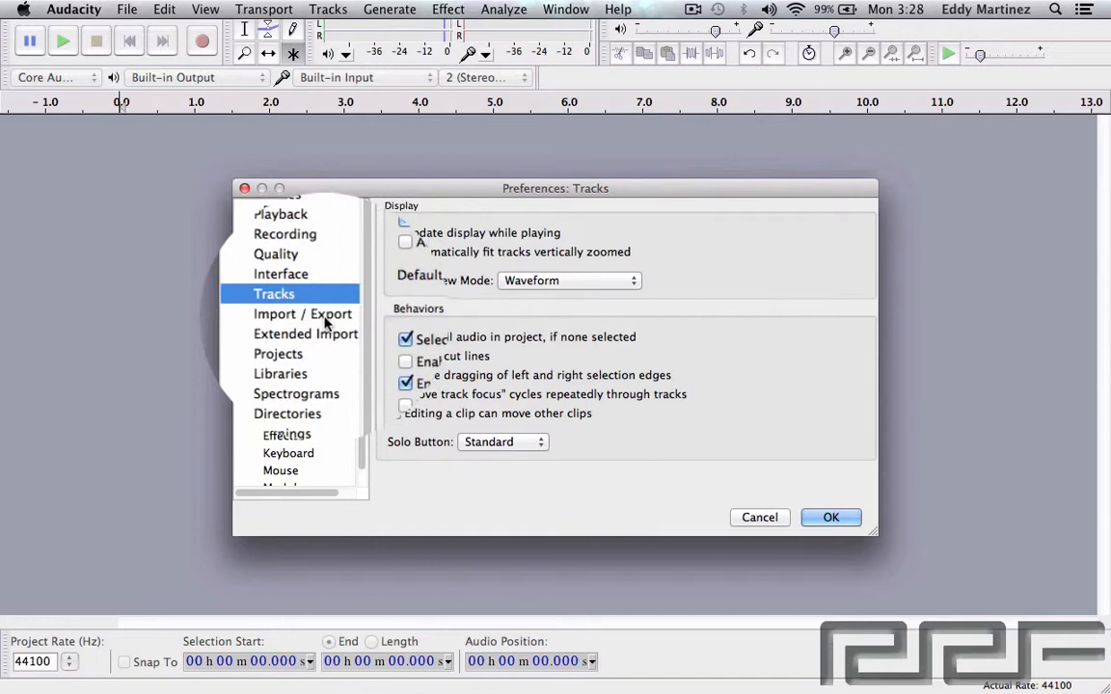
{"action": "left_click", "coordinate": [301, 312]}
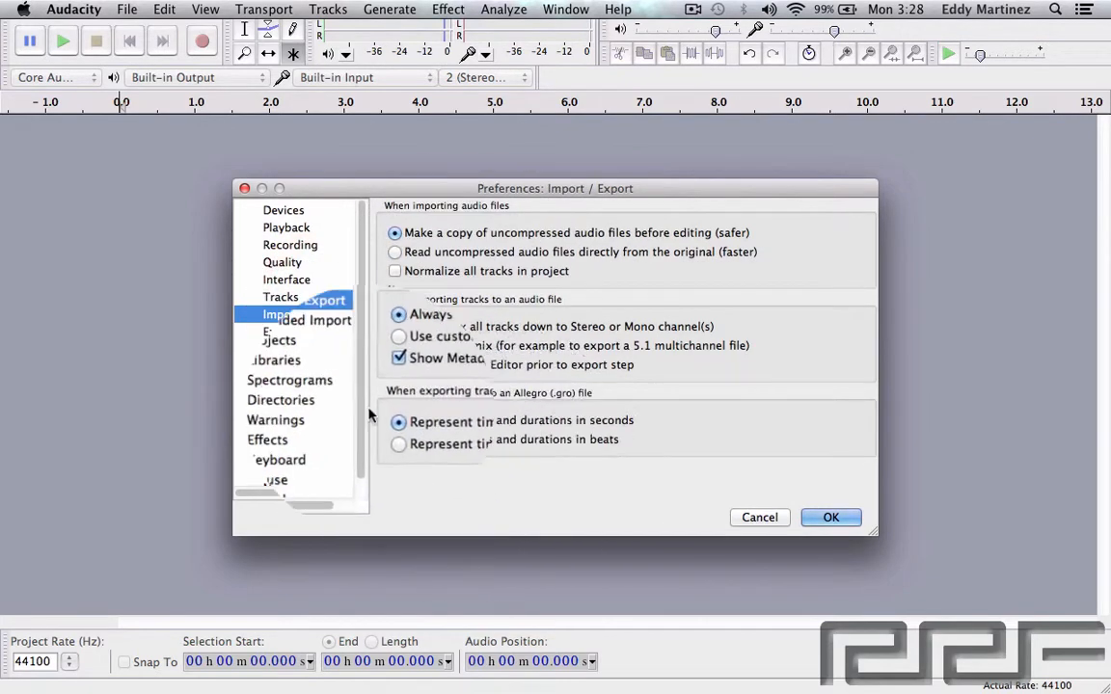
{"action": "left_click", "coordinate": [307, 328]}
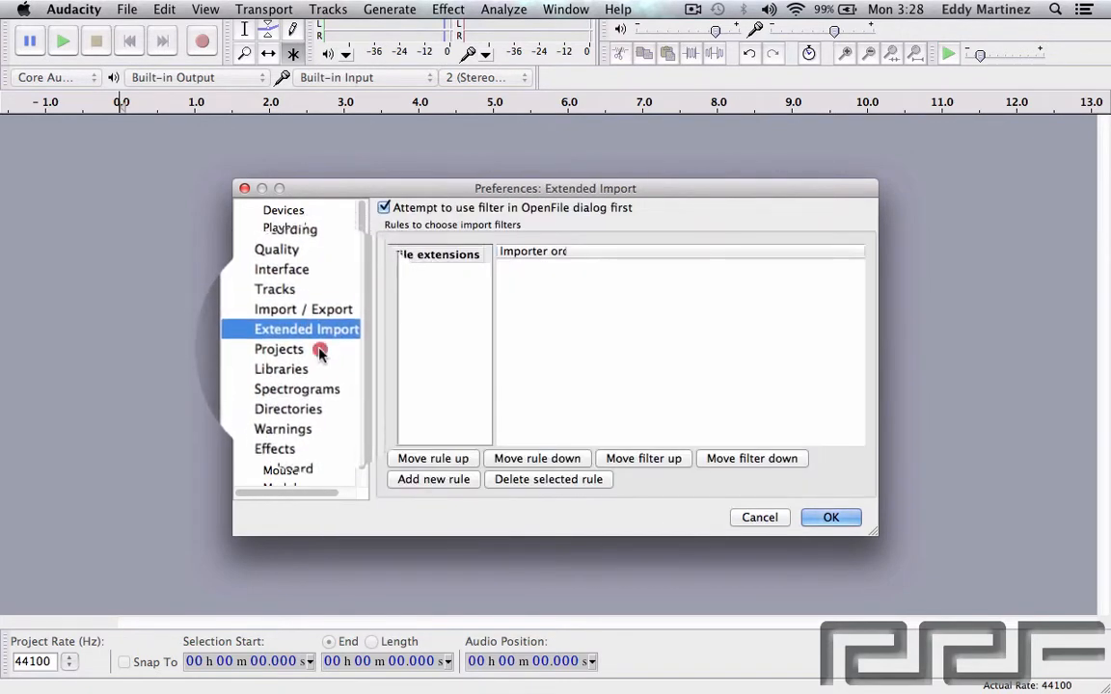
{"action": "left_click", "coordinate": [277, 349]}
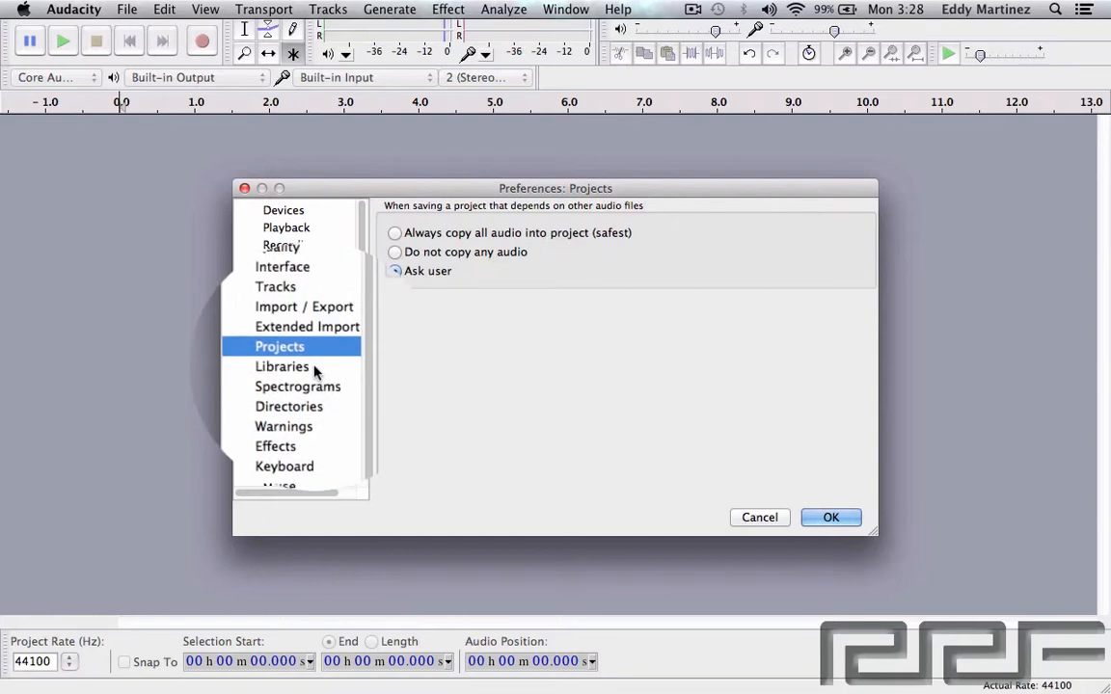
{"action": "left_click", "coordinate": [281, 366]}
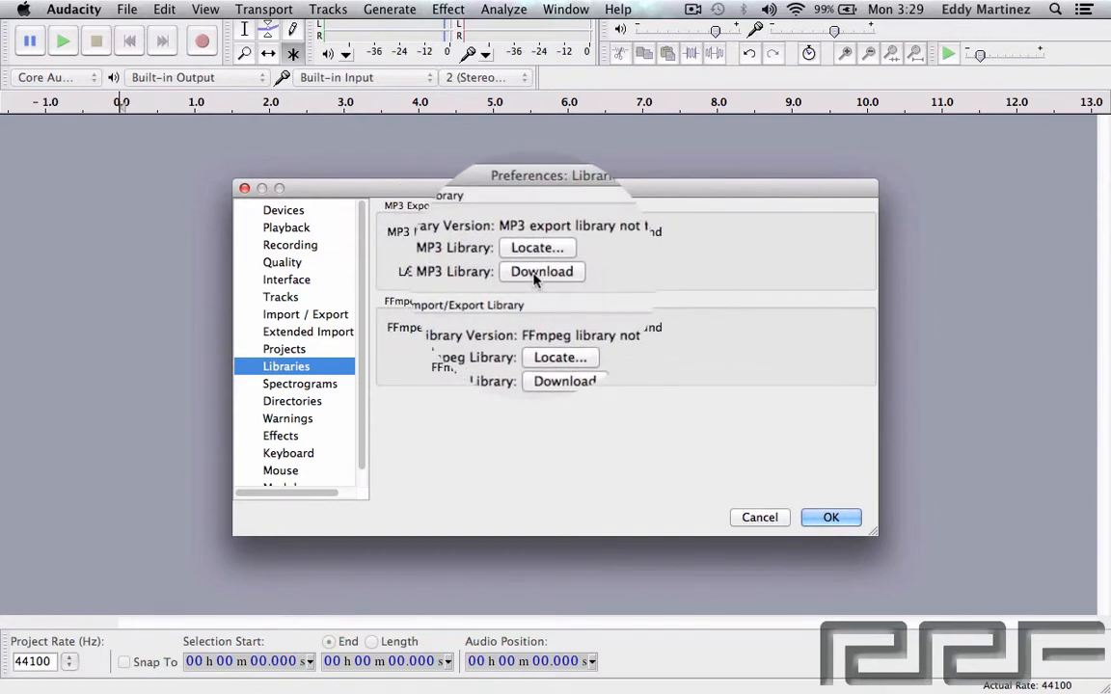
{"action": "left_click", "coordinate": [540, 270]}
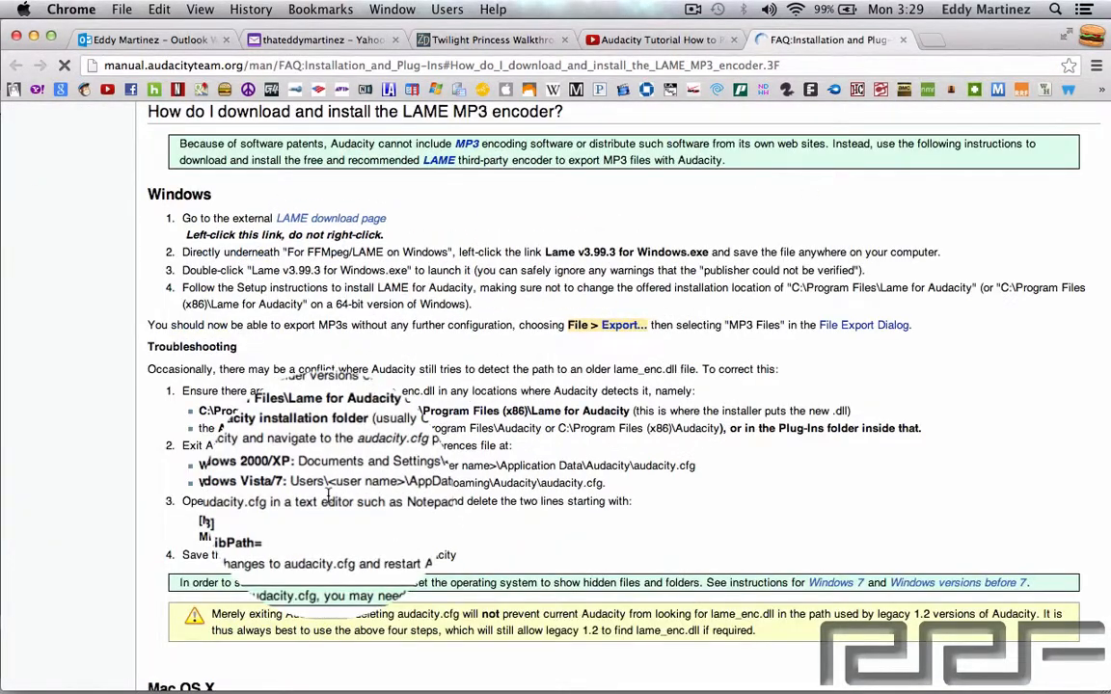
{"action": "scroll", "scroll_direction": "down", "scroll_amount": 3}
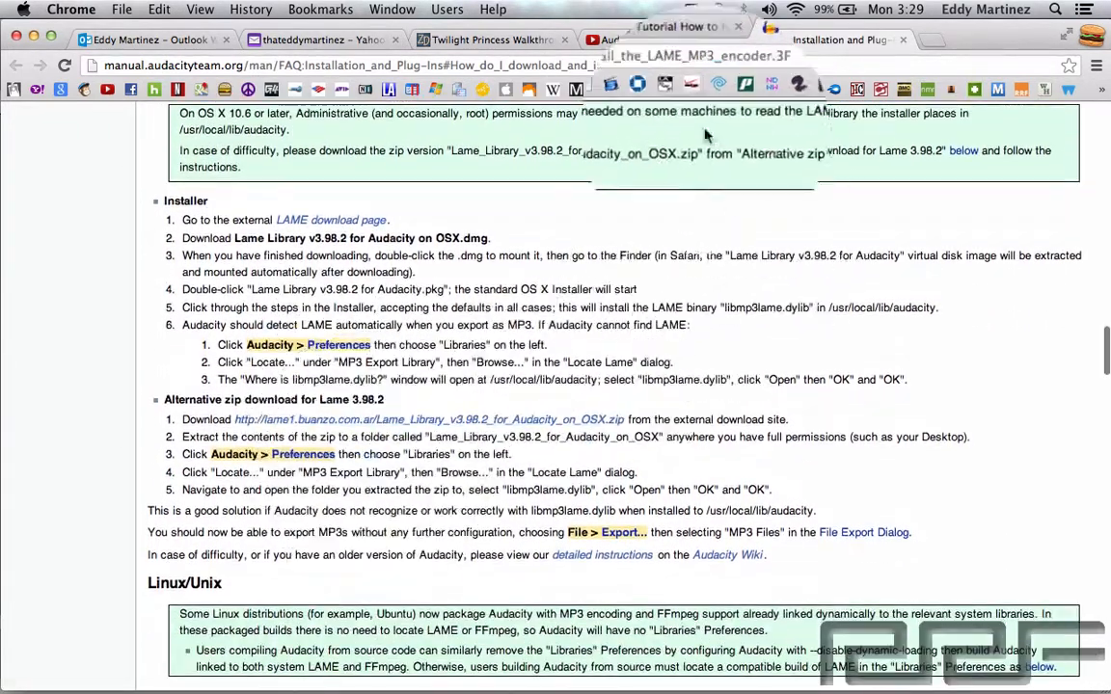
{"action": "key", "text": "f3"}
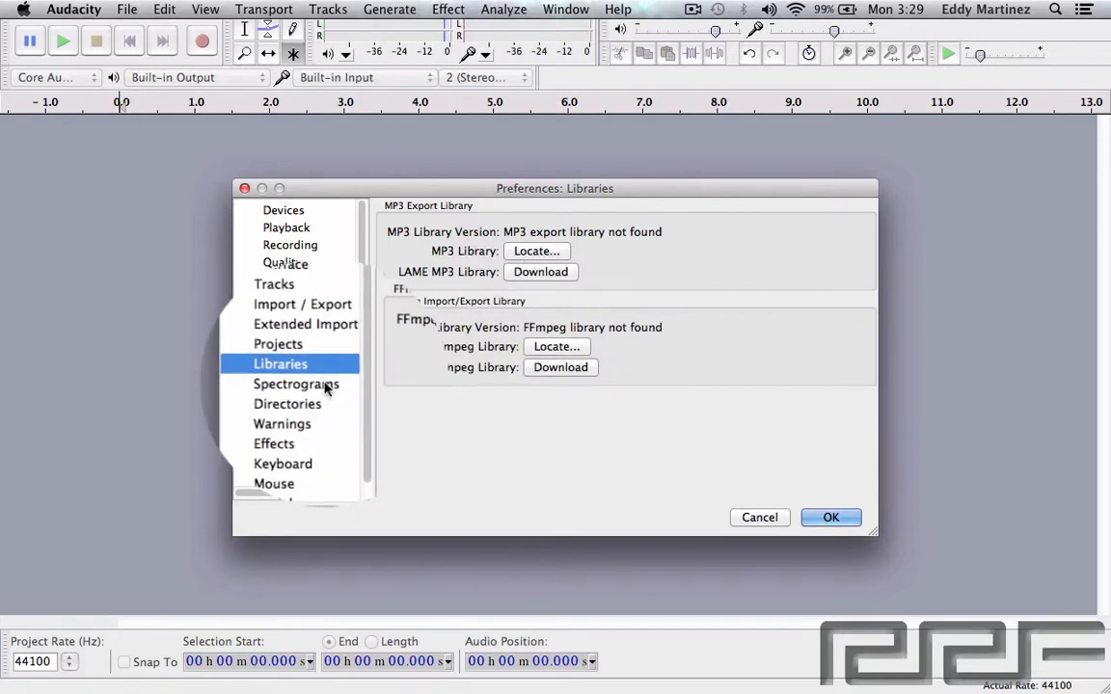
Review the Spectrograms, Directories and Warnings pages, ending on Effects
{"action": "left_click", "coordinate": [297, 384]}
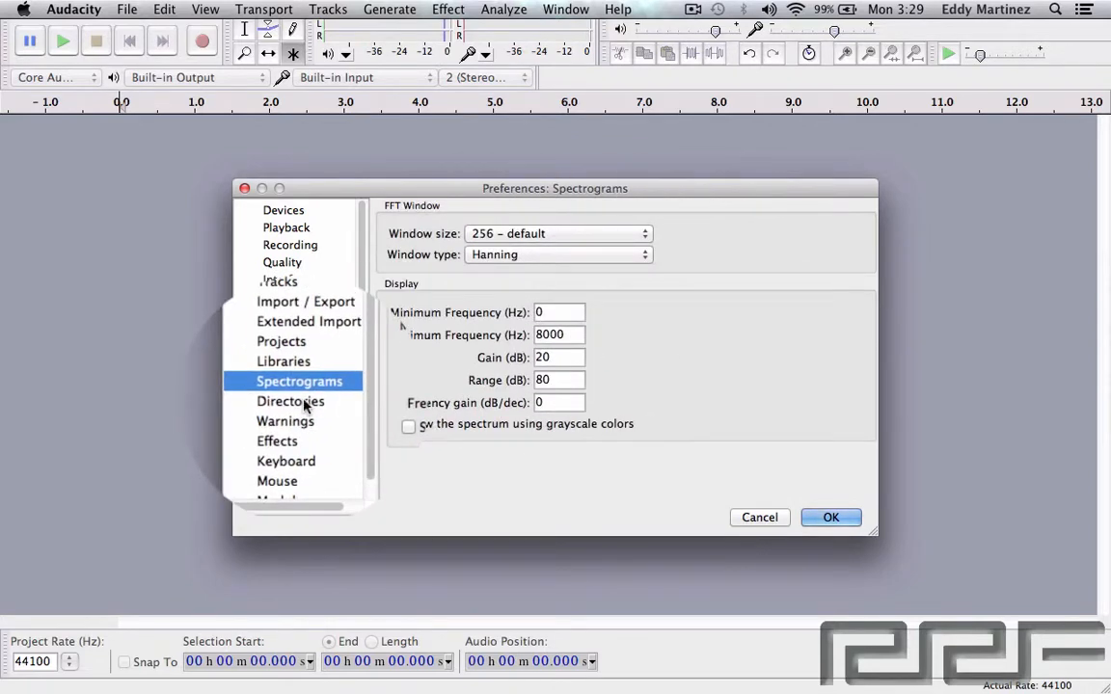
{"action": "left_click", "coordinate": [289, 401]}
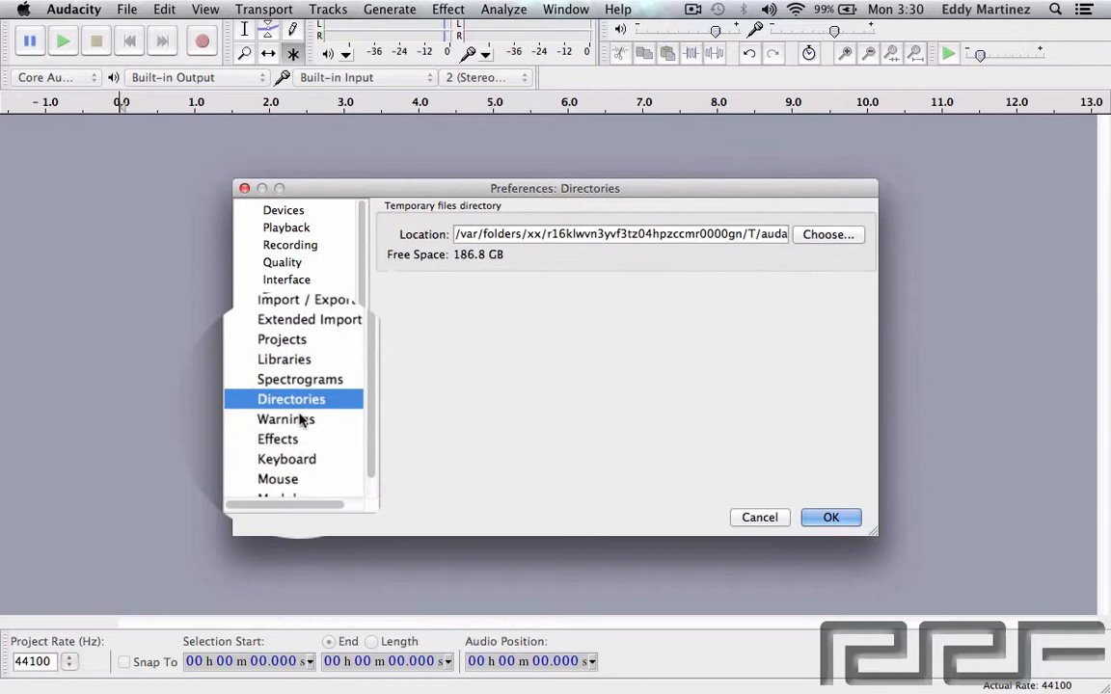
{"action": "left_click", "coordinate": [280, 419]}
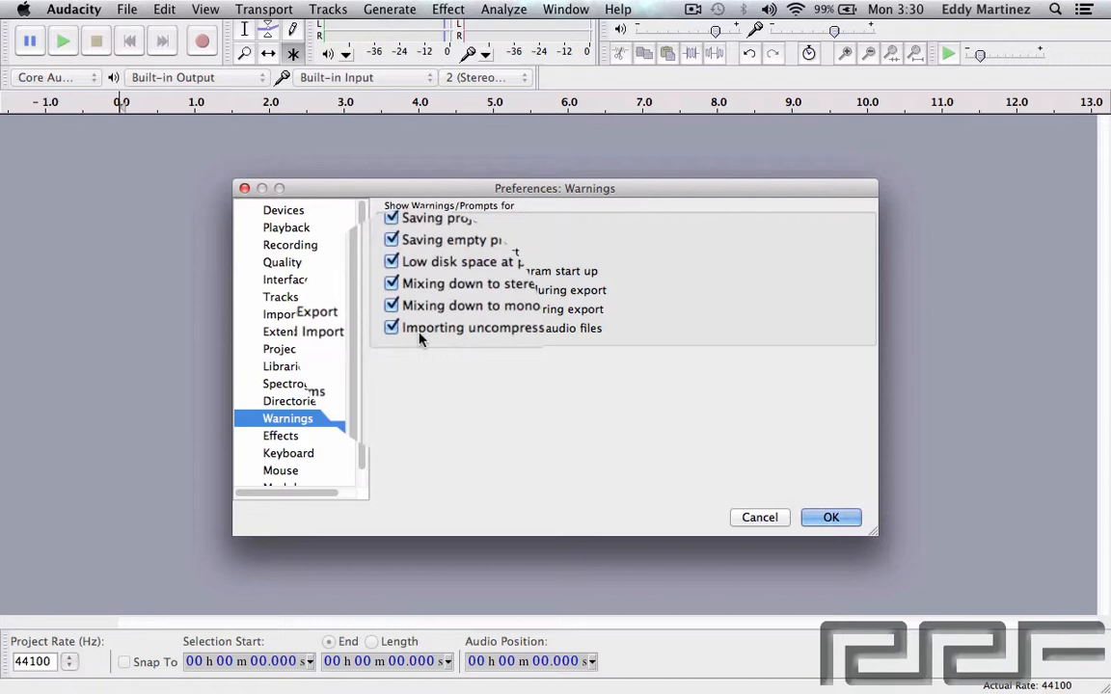
{"action": "left_click", "coordinate": [282, 436]}
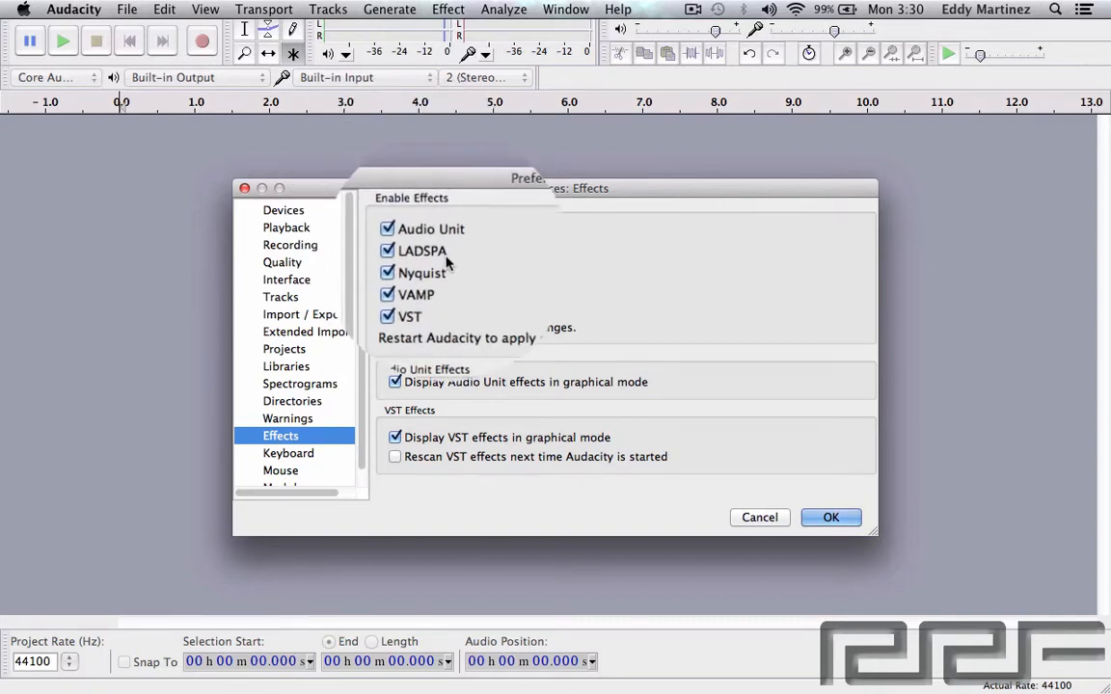
Leave Audio Unit effects enabled and move to the Keyboard page
{"action": "left_click", "coordinate": [387, 230]}
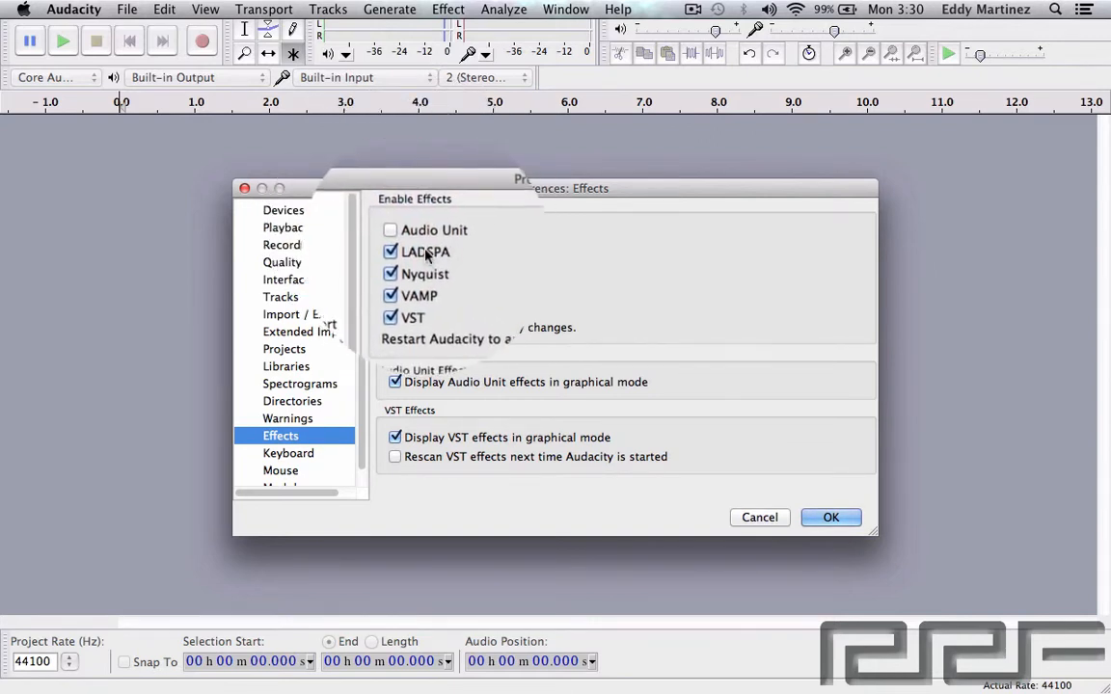
{"action": "left_click", "coordinate": [389, 229]}
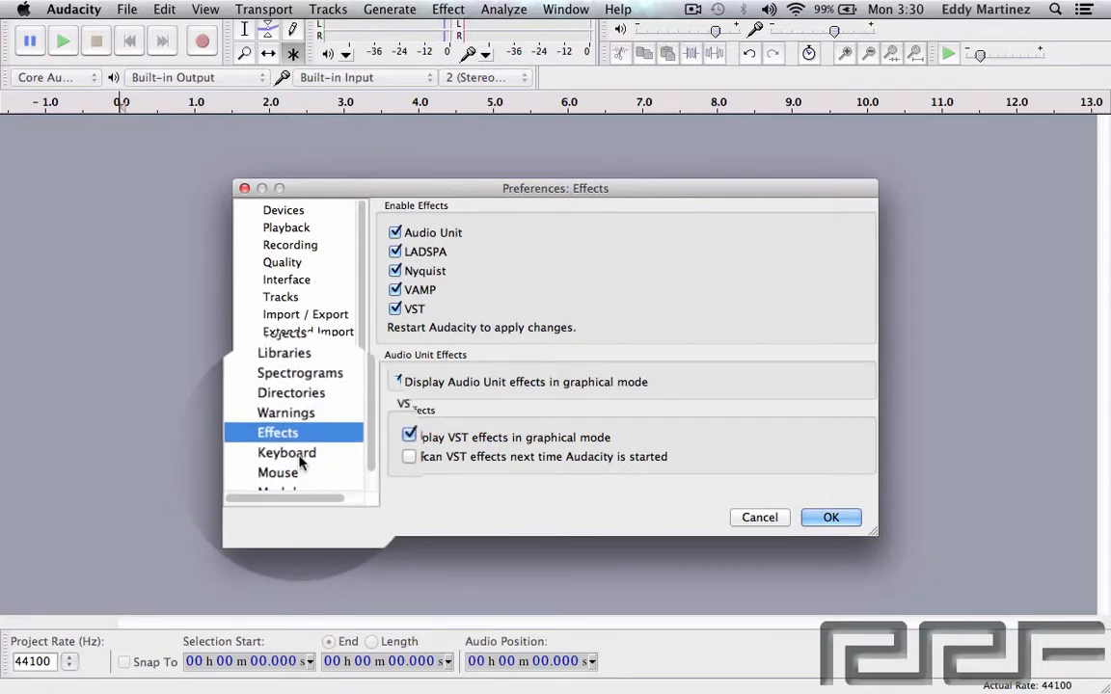
{"action": "left_click", "coordinate": [285, 453]}
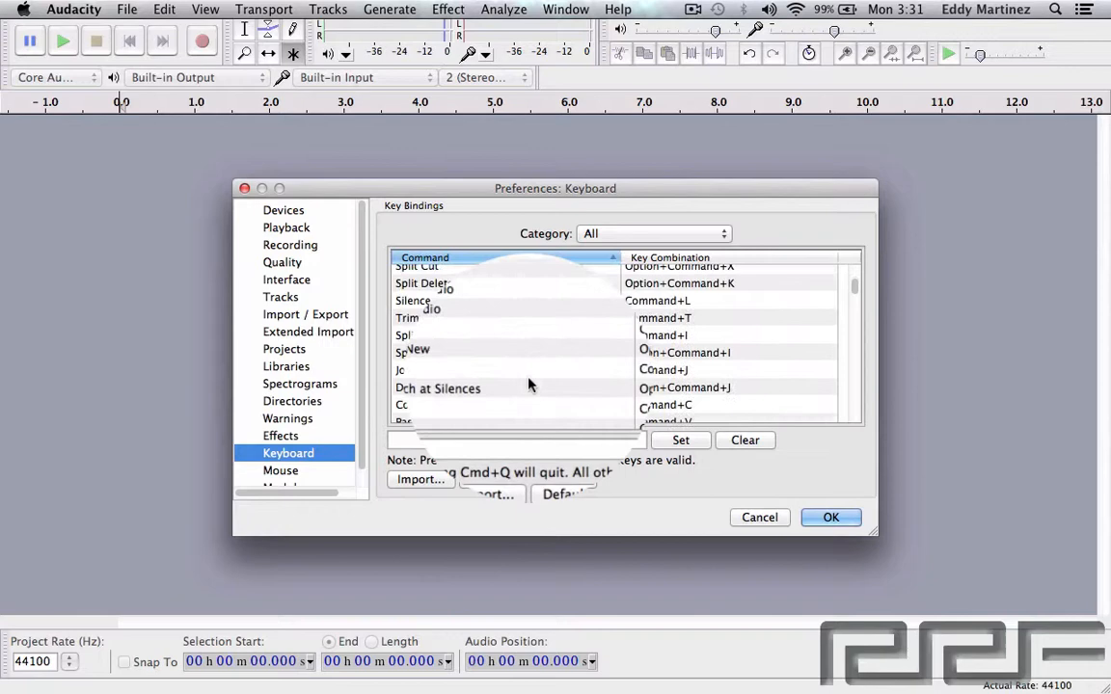
Look over the key bindings list and move to the Mouse page
{"action": "scroll", "scroll_direction": "up", "scroll_amount": 3}
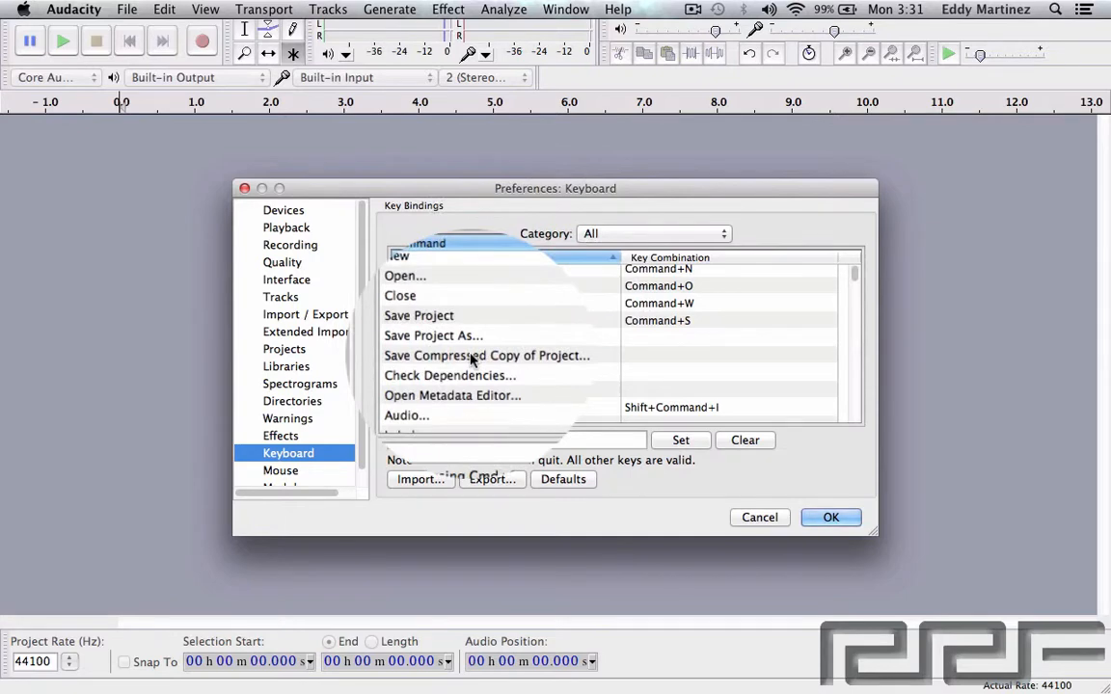
{"action": "left_click", "coordinate": [282, 470]}
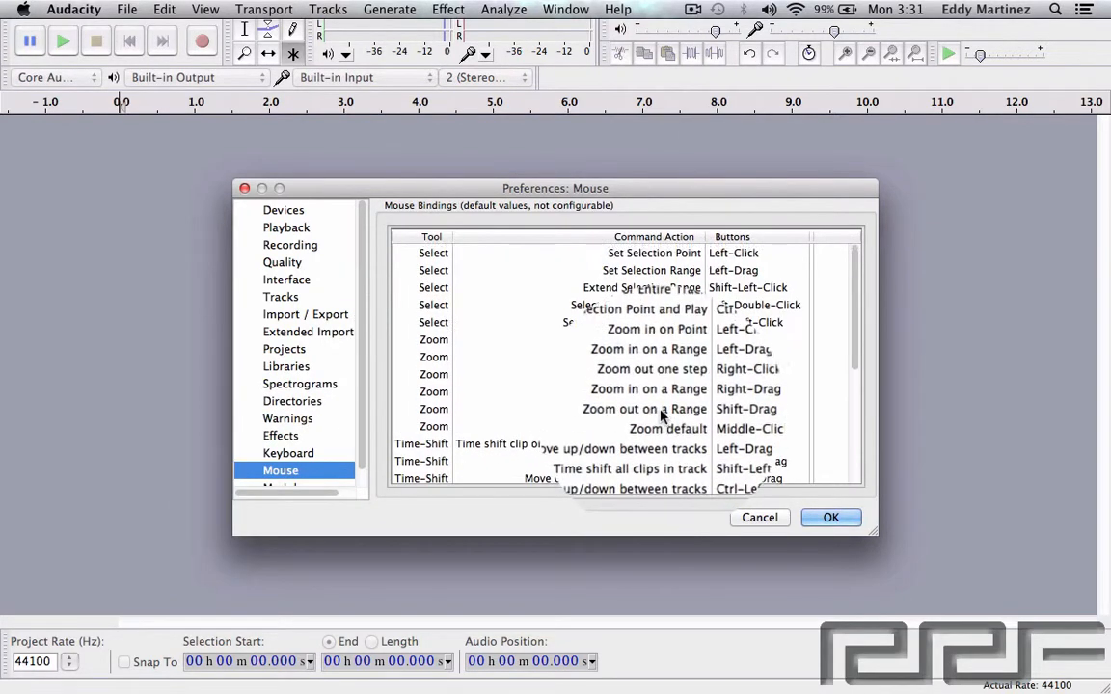
Look over the mouse bindings table and move to the Modules page
{"action": "scroll", "scroll_direction": "down", "scroll_amount": 3}
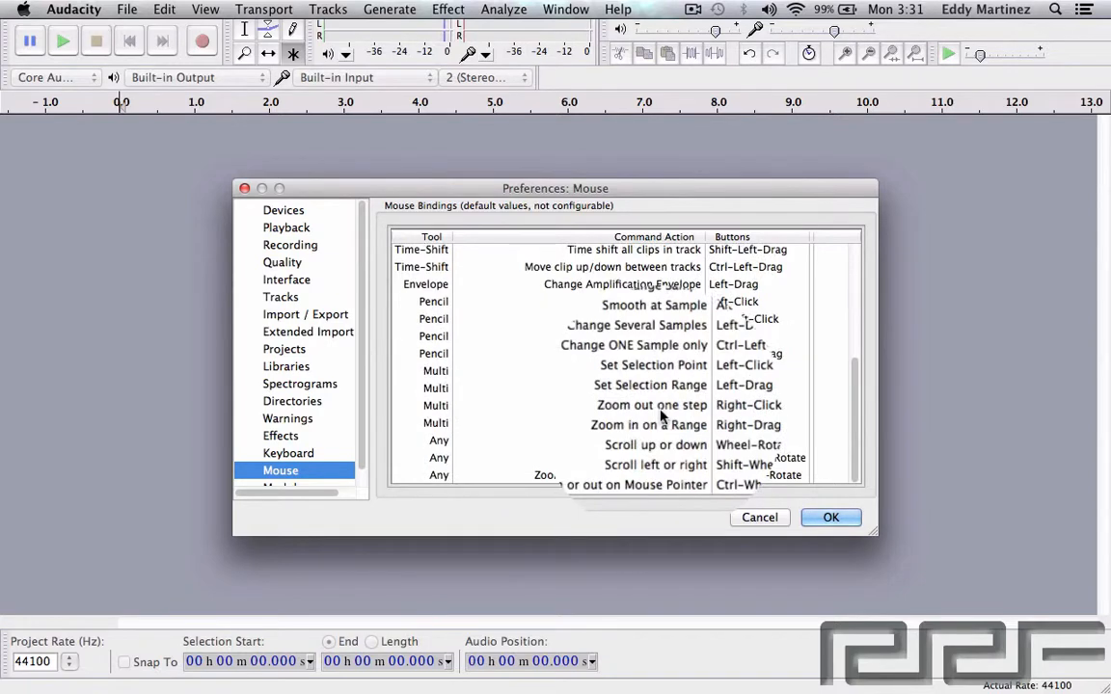
{"action": "scroll", "scroll_direction": "up", "scroll_amount": 3}
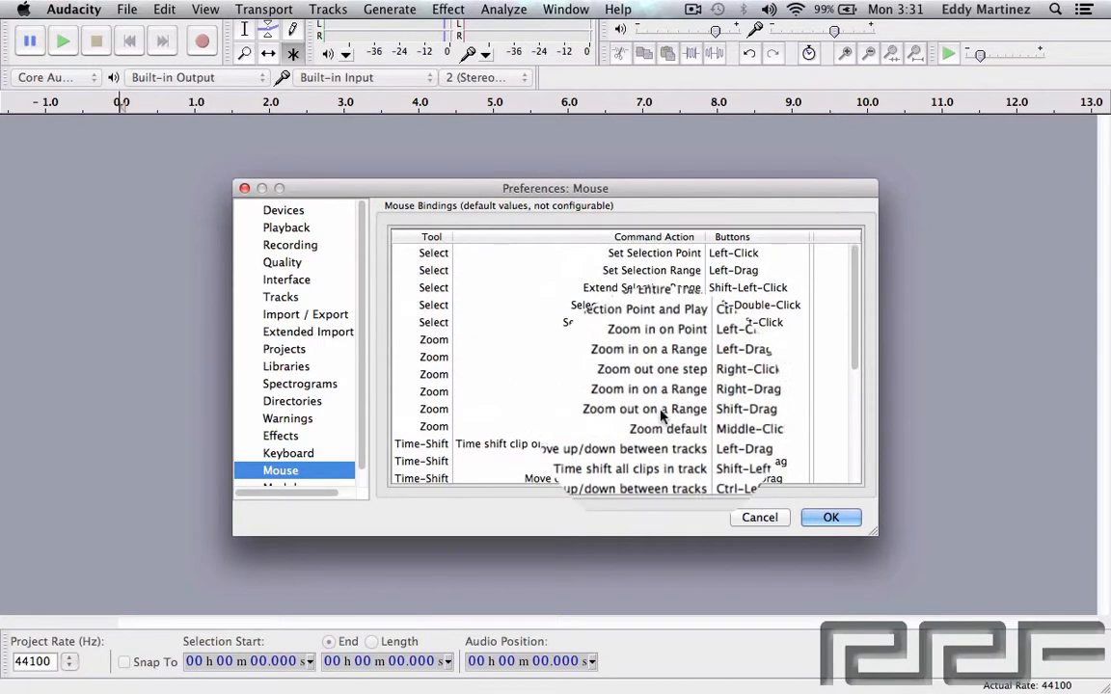
{"action": "scroll", "scroll_direction": "down", "scroll_amount": 3}
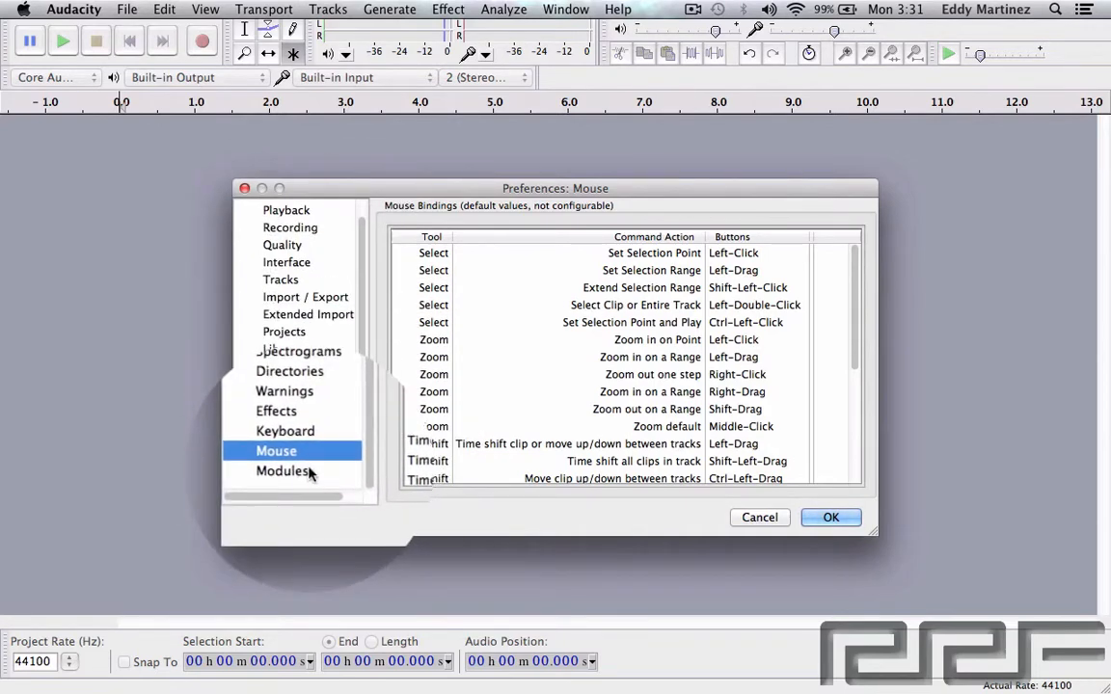
{"action": "left_click", "coordinate": [281, 471]}
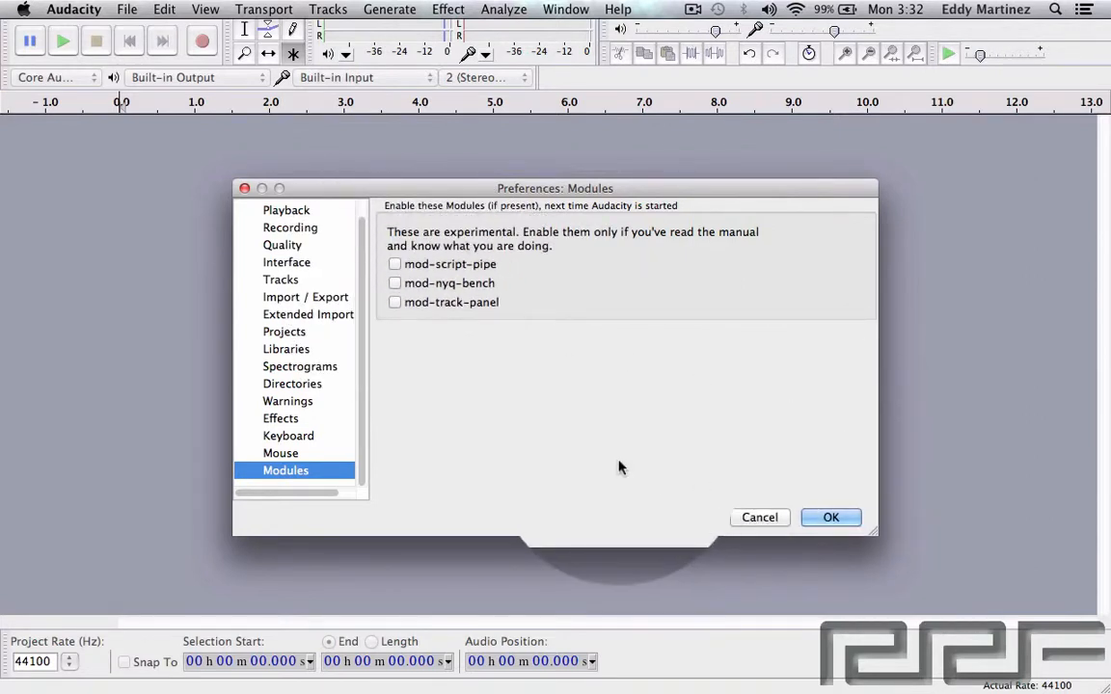
Accept the reviewed settings and close the Preferences dialog with OK
{"action": "left_click", "coordinate": [830, 517]}
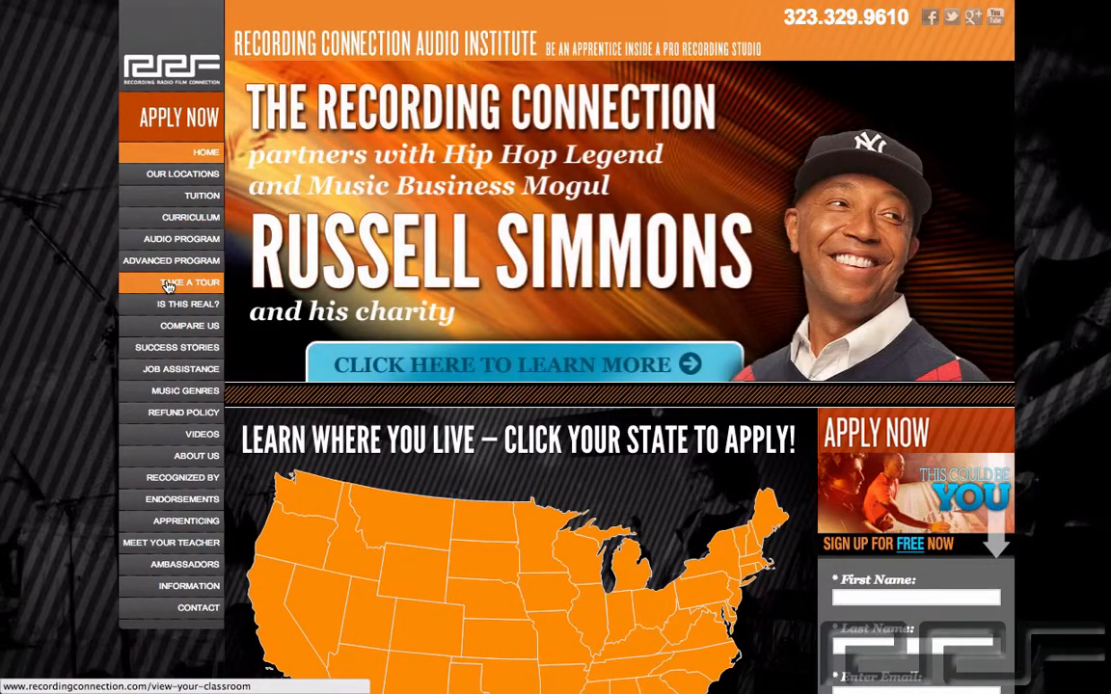
Browse the Recording Connection sign-up pages and expand the celebrity partners list with View More
{"action": "left_click", "coordinate": [177, 118]}
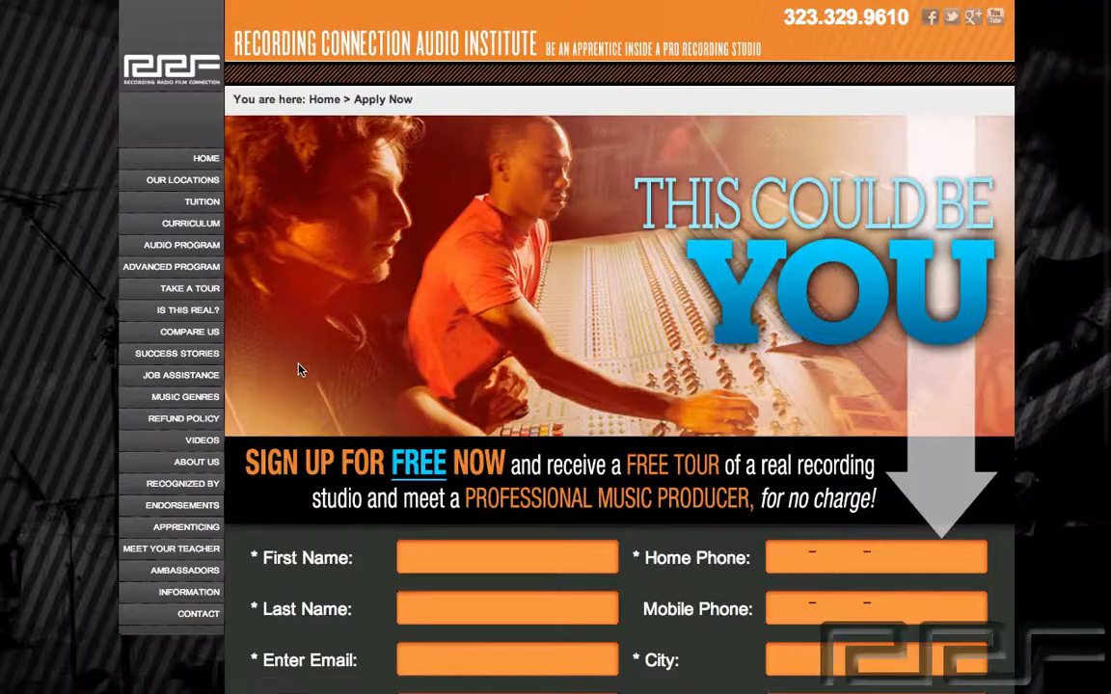
{"action": "scroll", "scroll_direction": "down", "scroll_amount": 3}
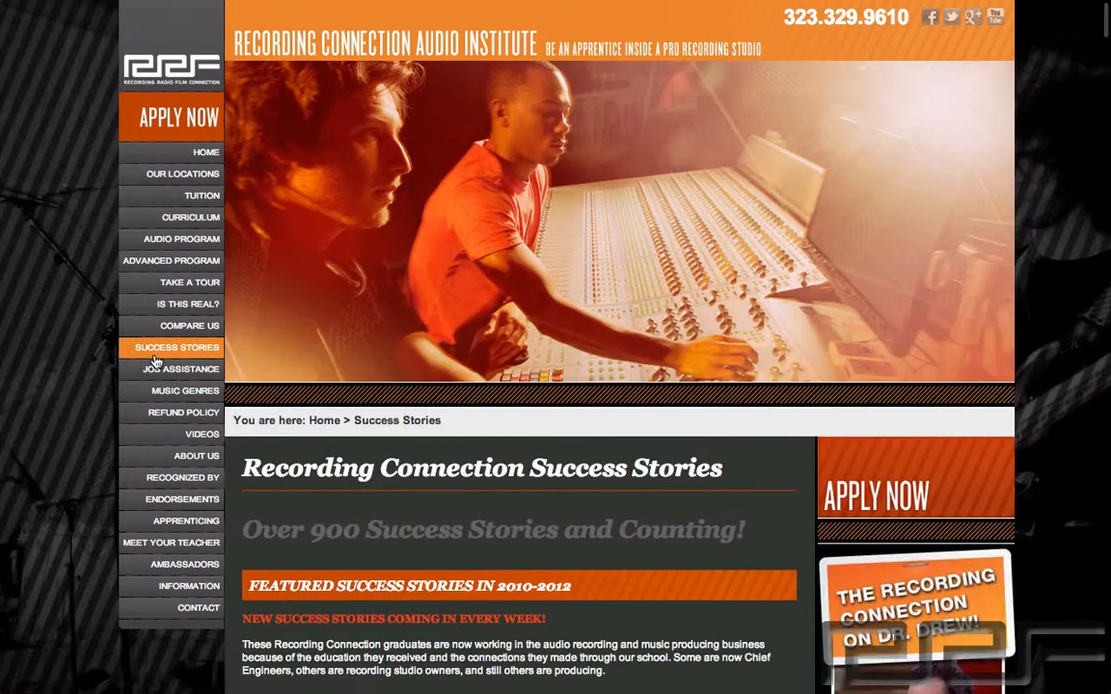
{"action": "scroll", "scroll_direction": "down", "scroll_amount": 3}
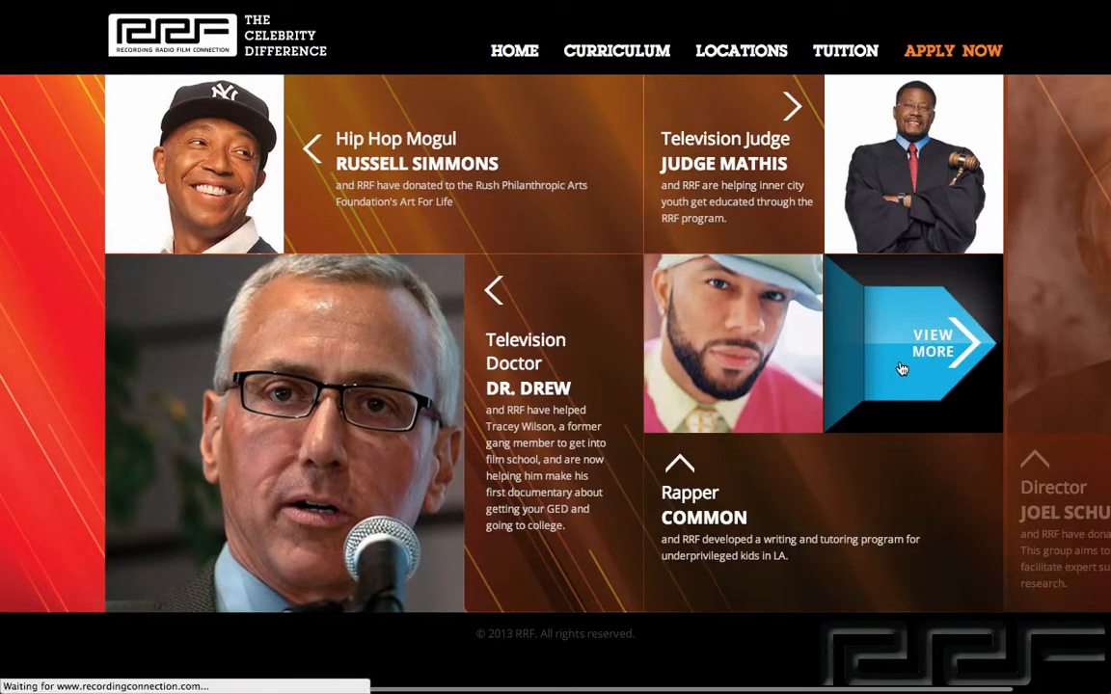
{"action": "left_click", "coordinate": [933, 343]}
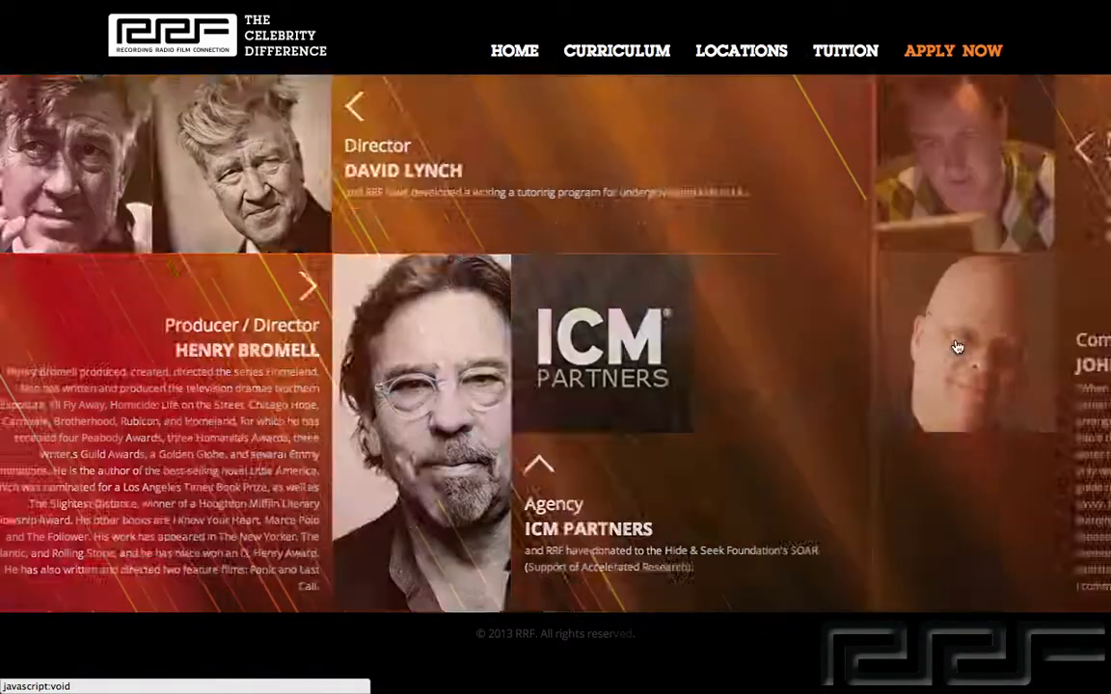